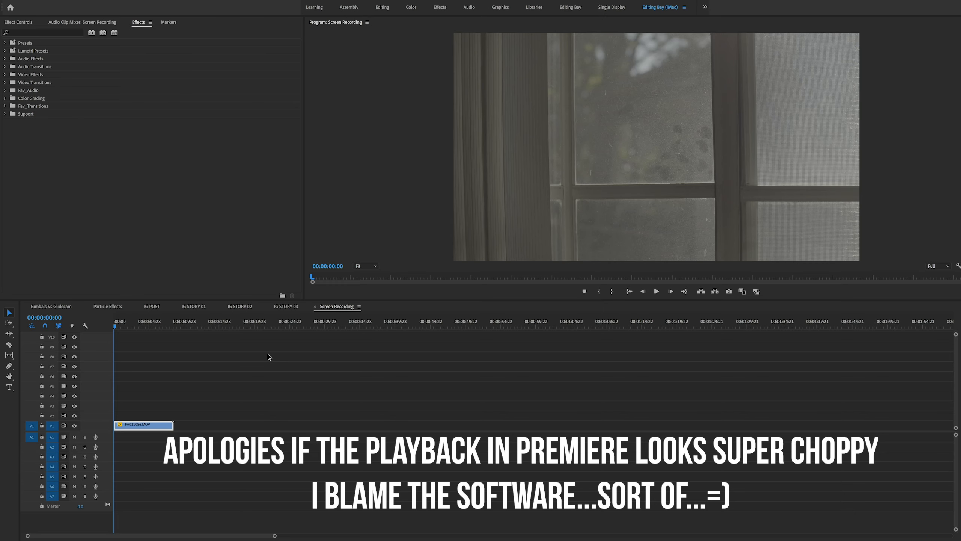
mouse_move(87, 334)
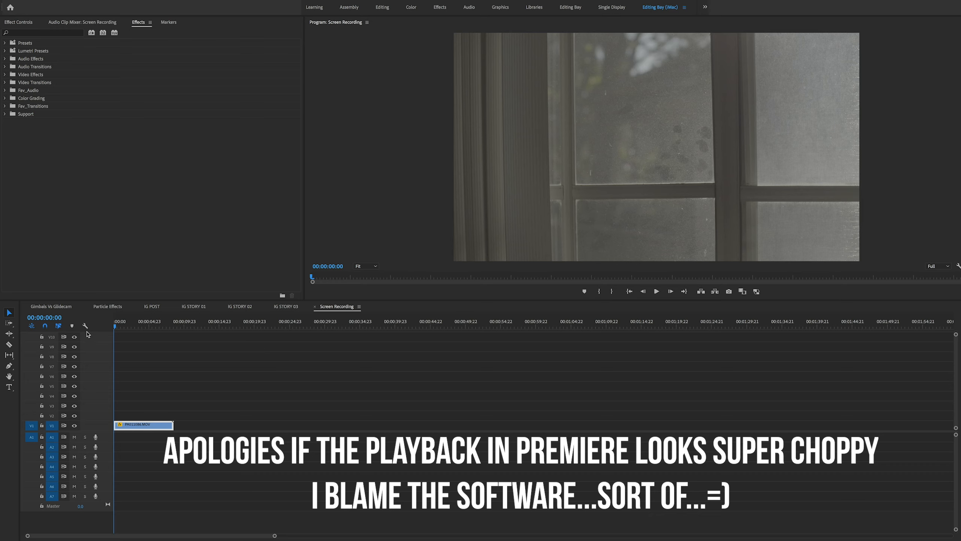
mouse_move(183, 329)
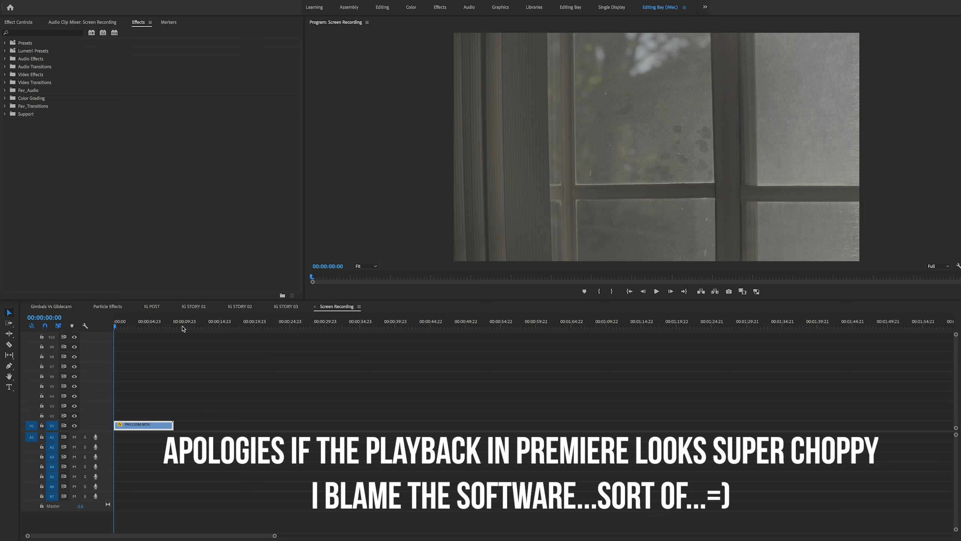
mouse_move(135, 356)
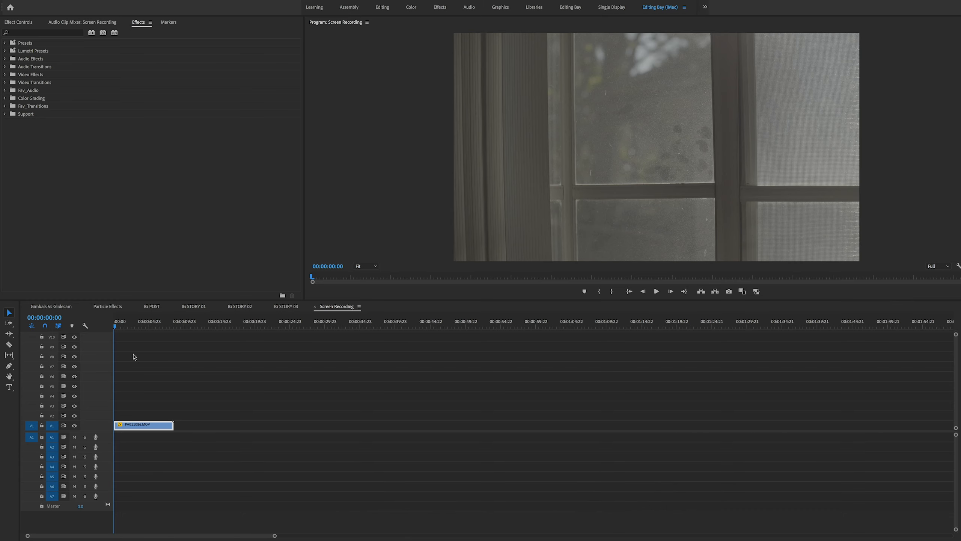
mouse_move(454, 328)
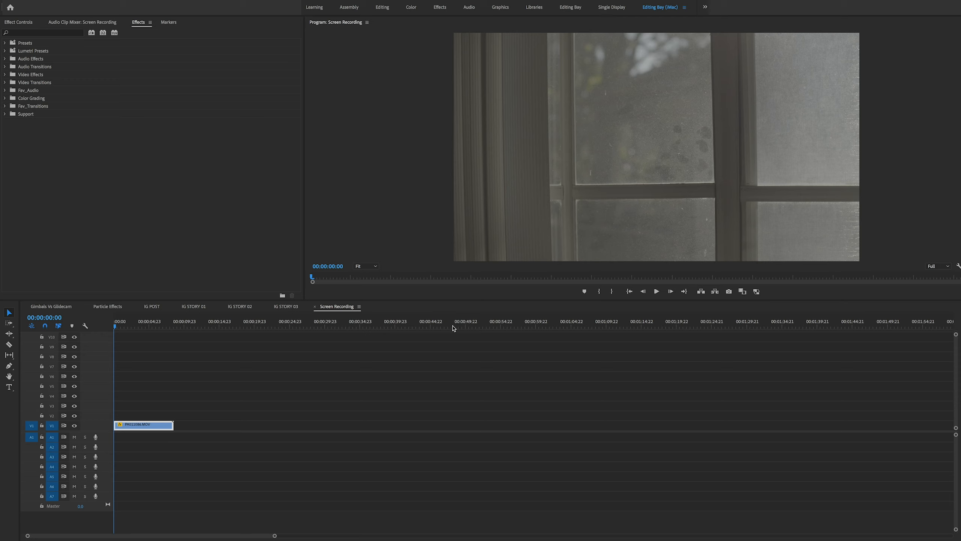
mouse_move(433, 354)
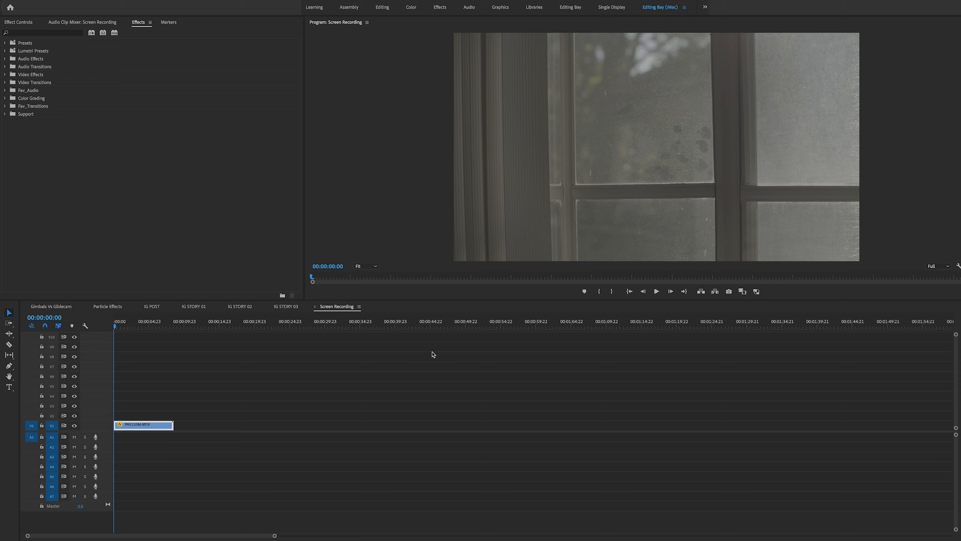
mouse_move(138, 342)
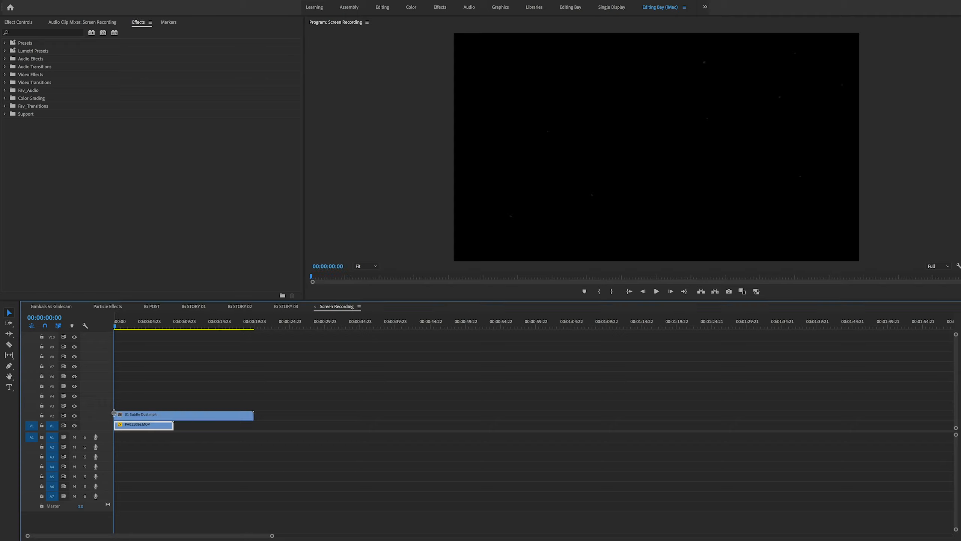
- Select the Subtle Dust clip on V2 to show its motion and opacity settings
left_click(184, 414)
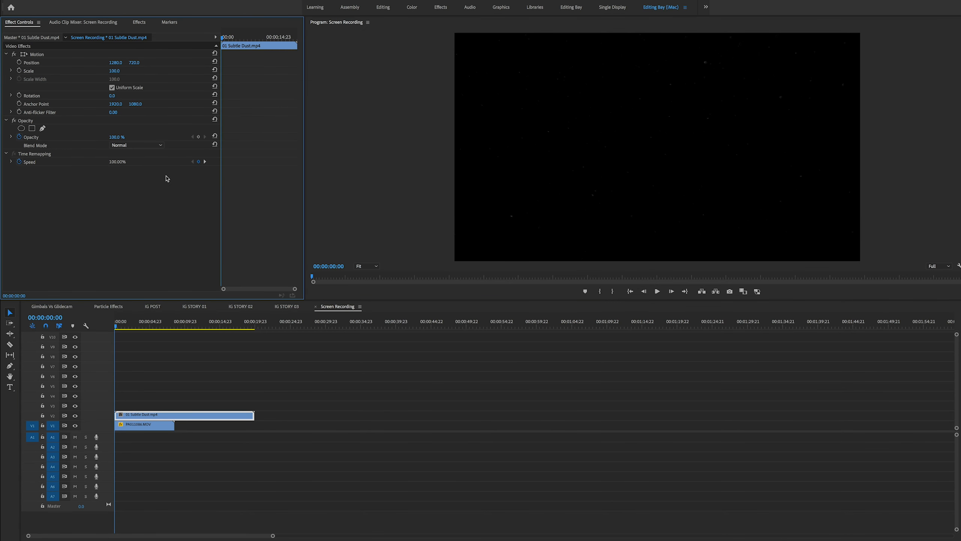
- Try Screen, Lighten and Soft Light blend modes on the dust clip
left_click(136, 145)
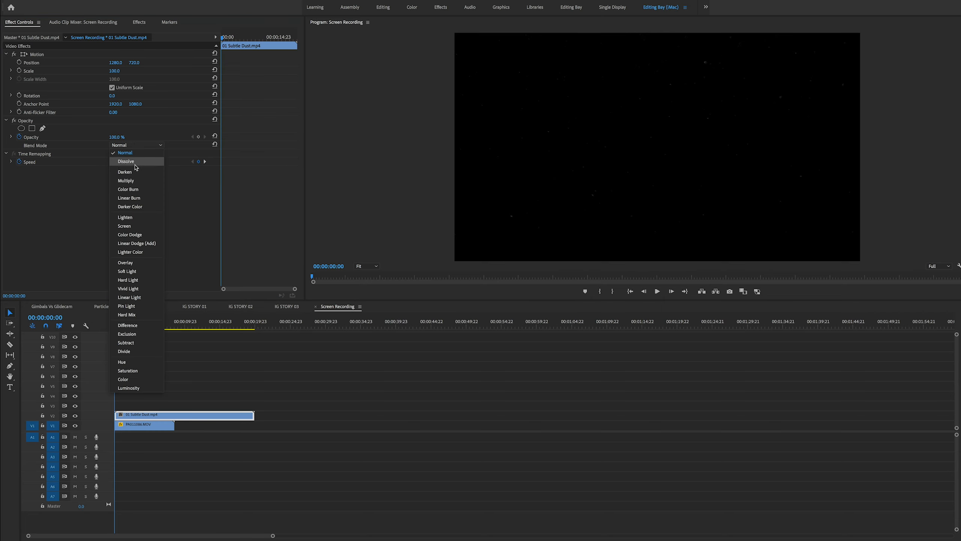
mouse_move(125, 225)
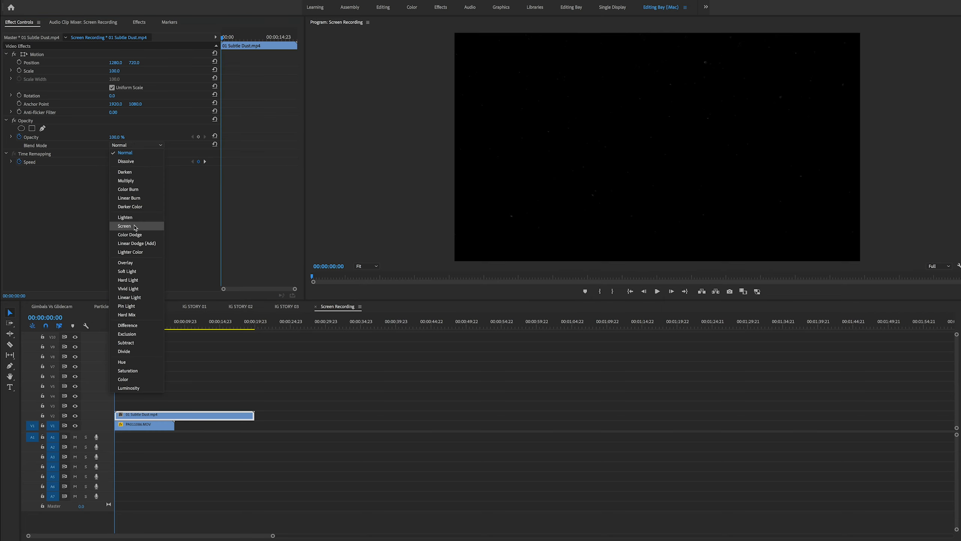
left_click(124, 226)
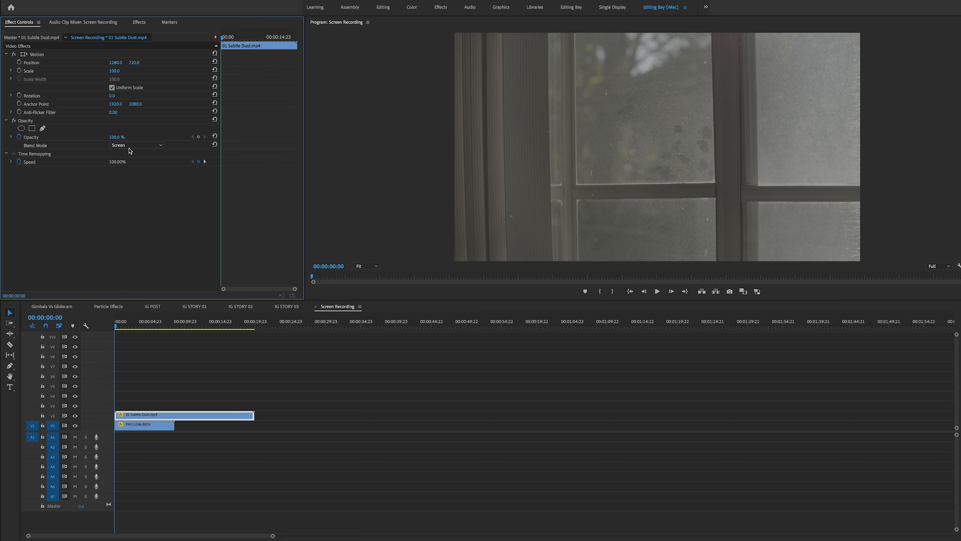
left_click(138, 145)
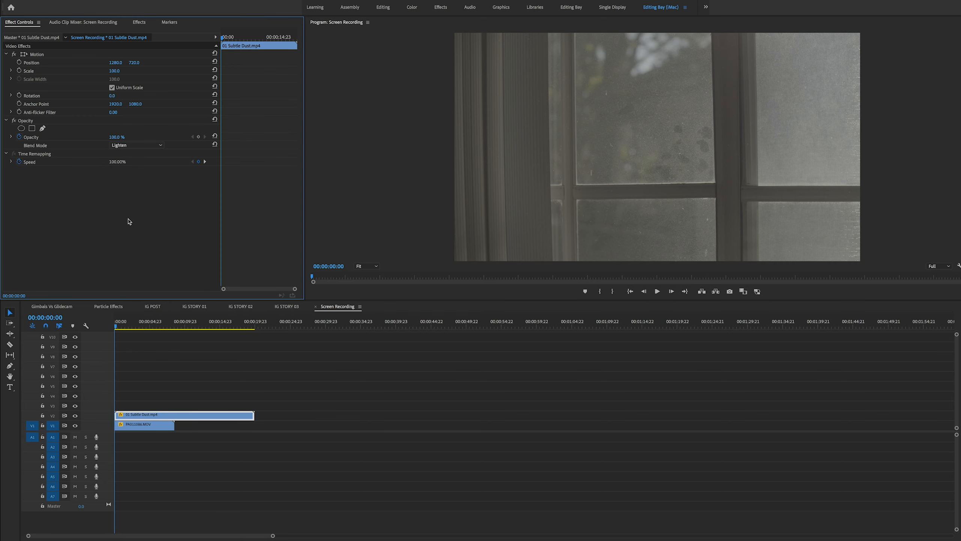
left_click(136, 146)
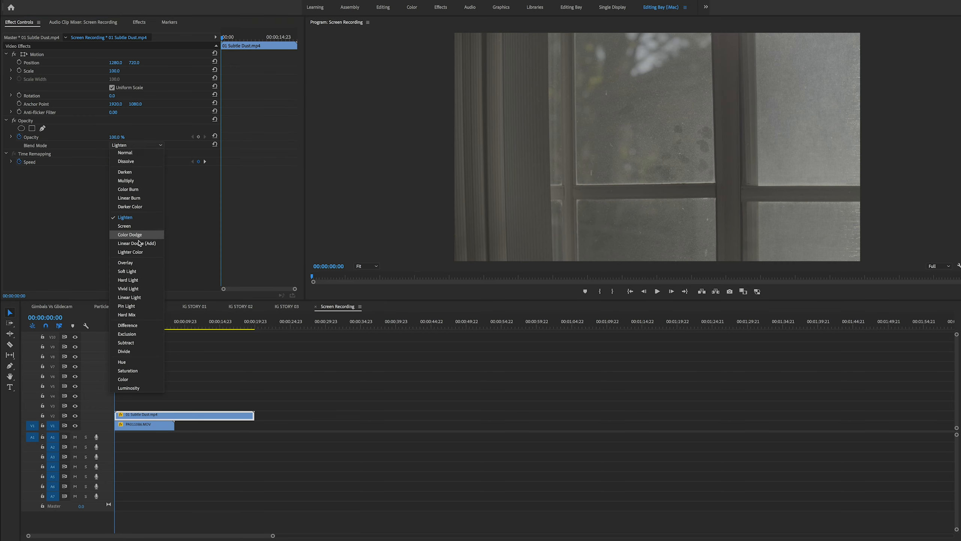
left_click(126, 270)
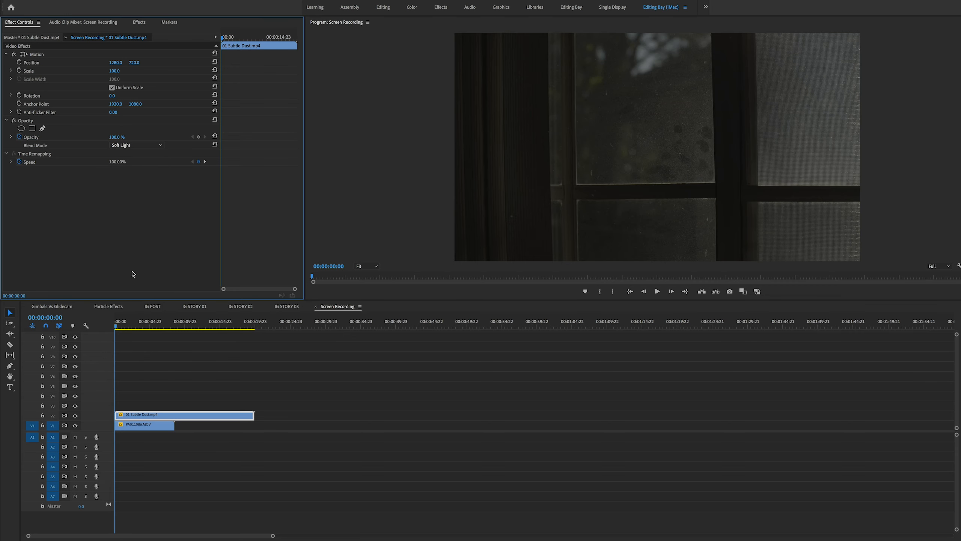
- Compare Screen and Lighten blends on the dust clip, settling on Screen
left_click(135, 146)
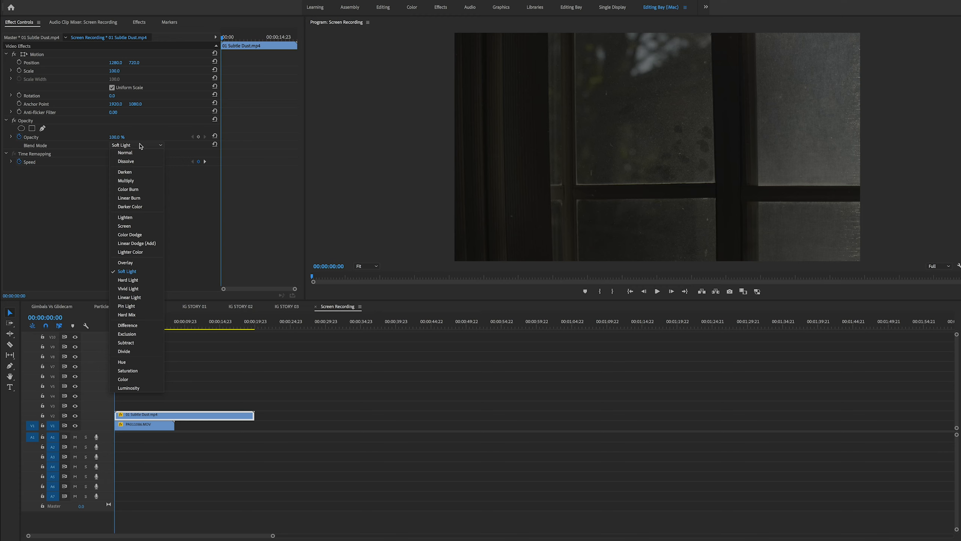
left_click(124, 226)
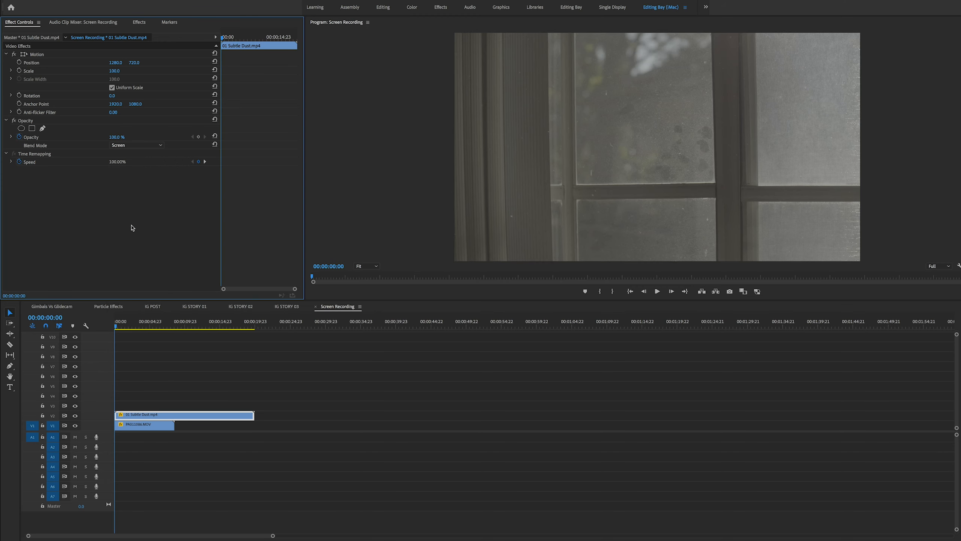
left_click(136, 146)
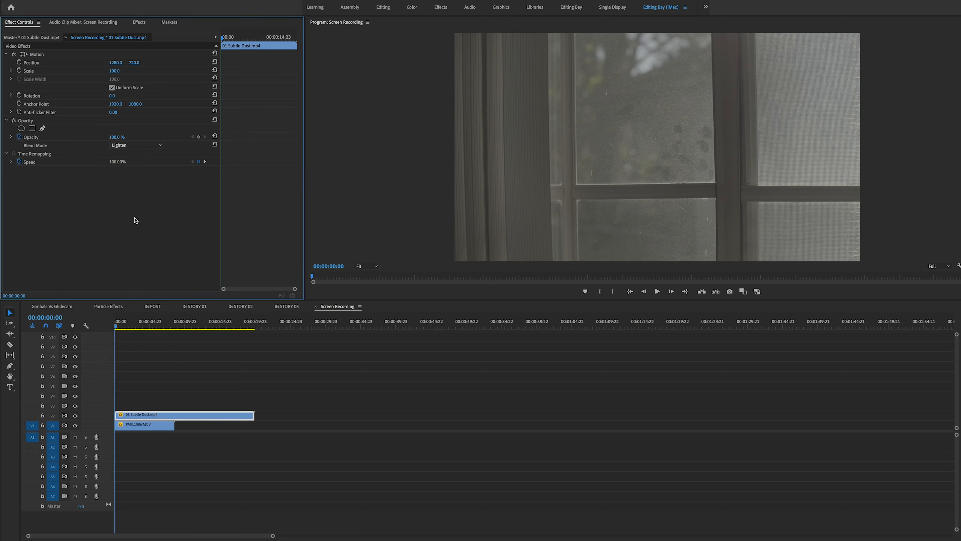
mouse_move(606, 214)
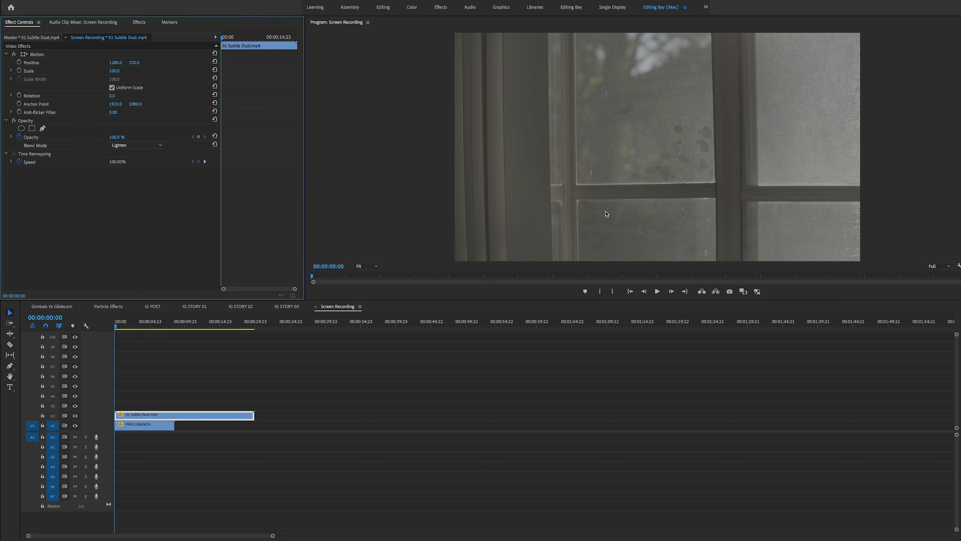
left_click(136, 145)
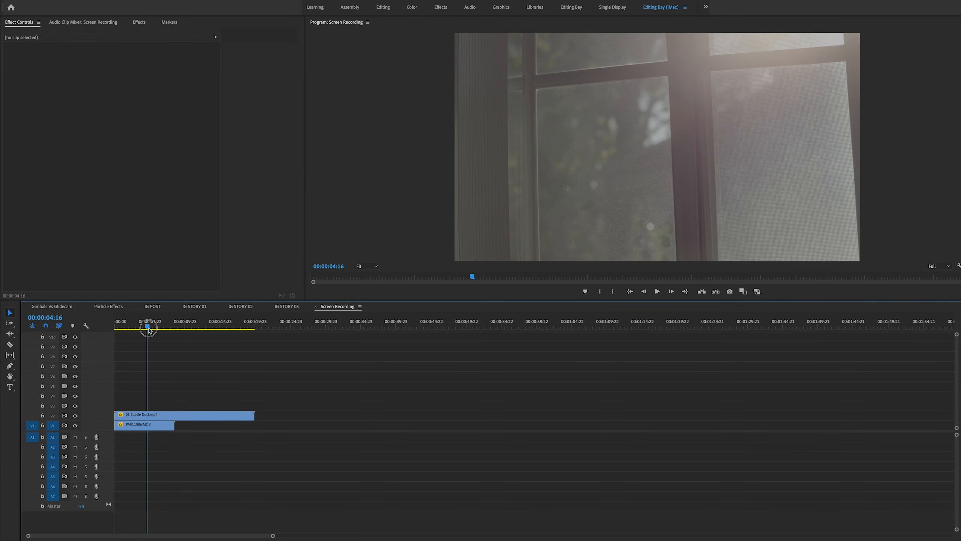
left_click(184, 415)
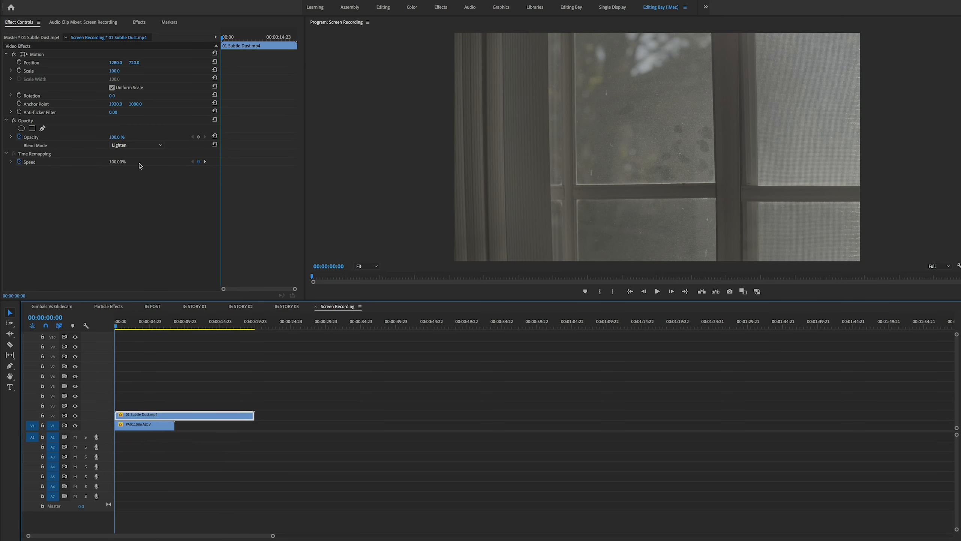
left_click(136, 145)
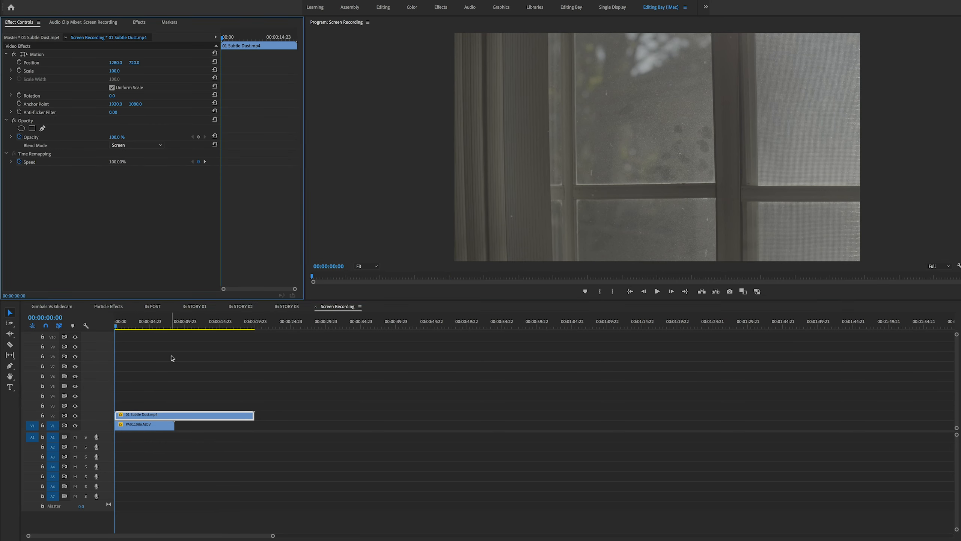
left_click(119, 325)
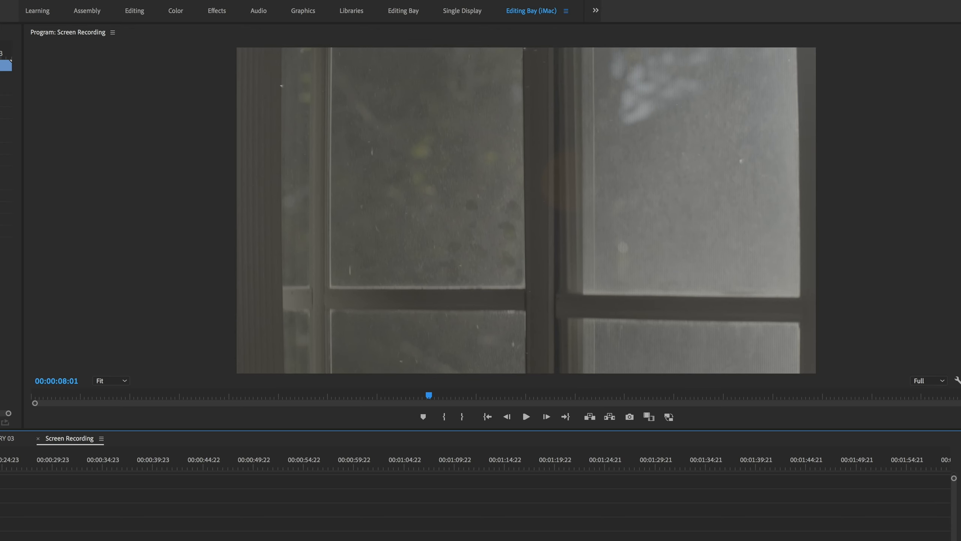
- Turn off V1 track output so only the dust specks show on black
left_click(487, 417)
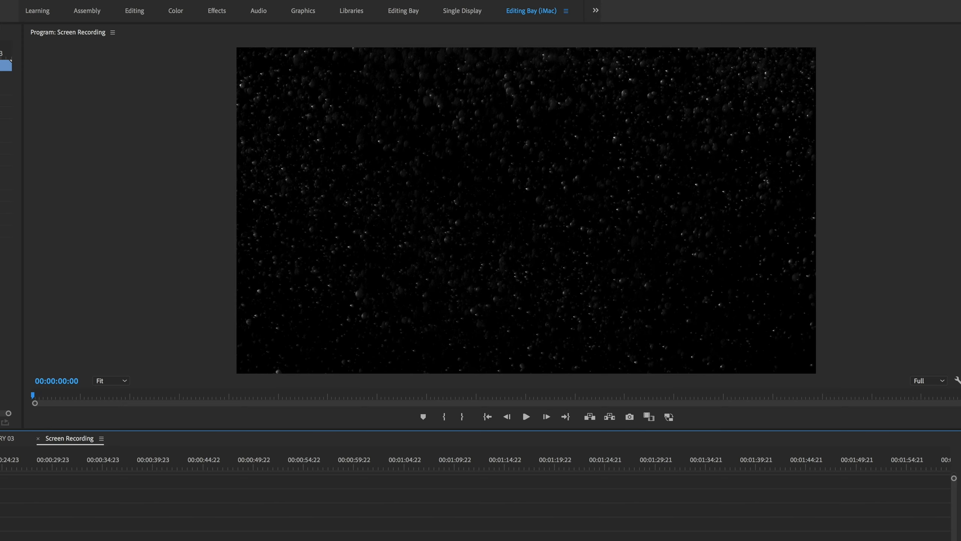
- Re-enable V1 output so the window footage plays beneath the dust
left_click(525, 416)
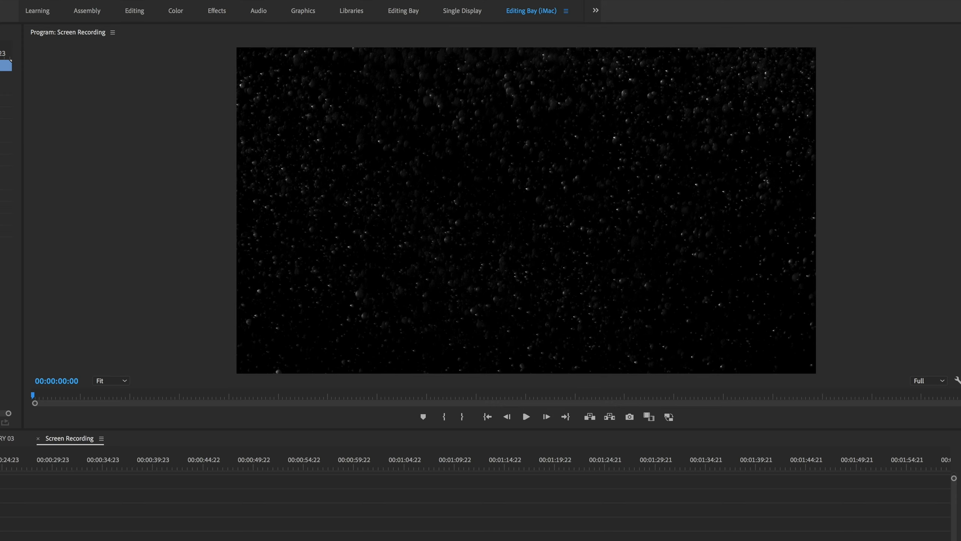
left_click(525, 417)
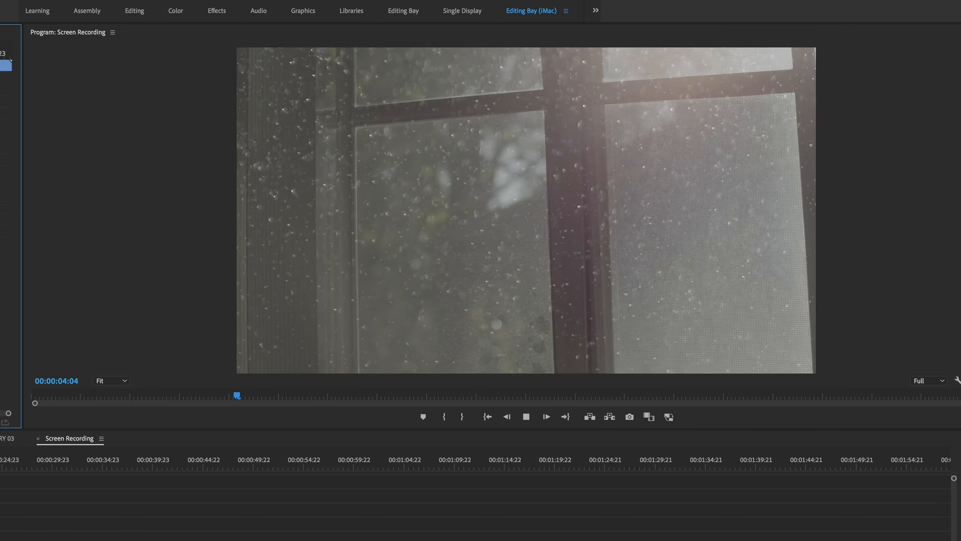
left_click(525, 417)
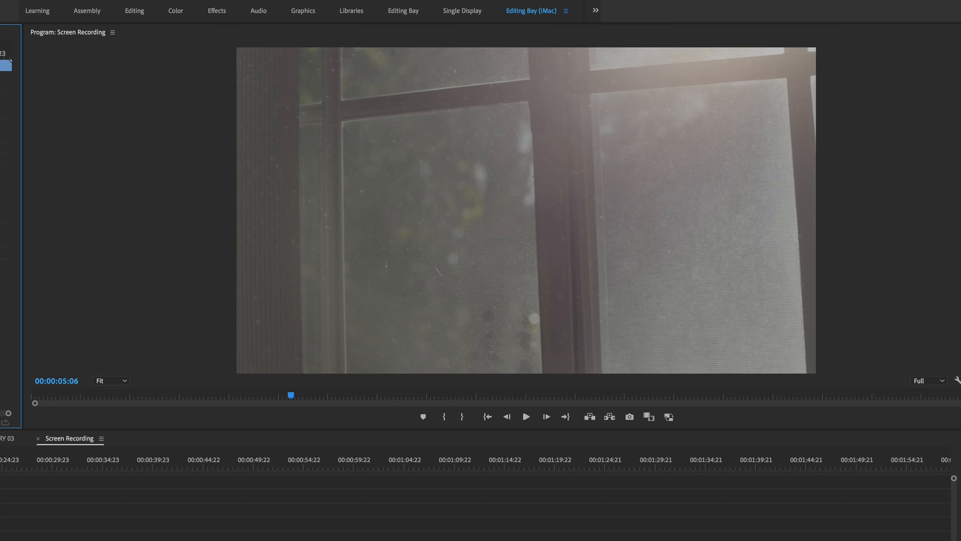
left_click(525, 417)
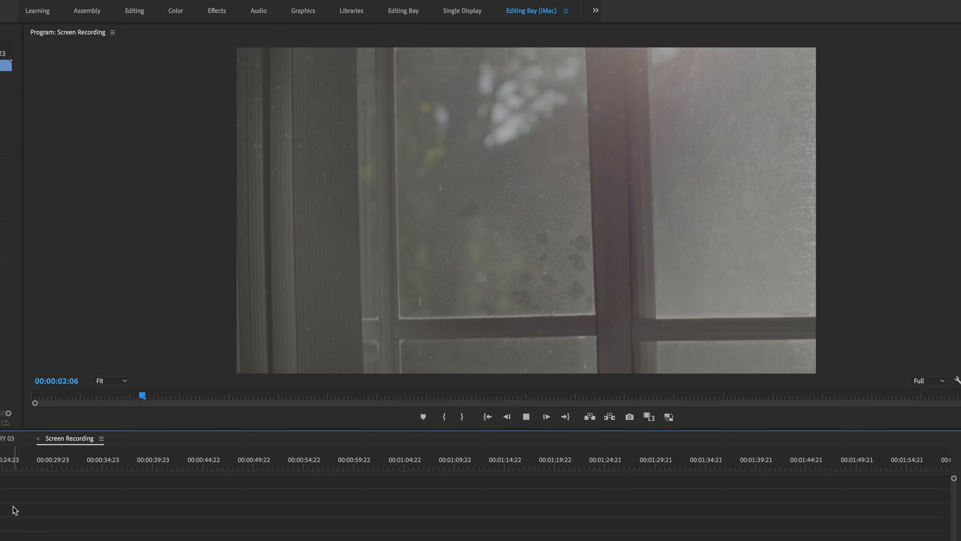
left_click(526, 417)
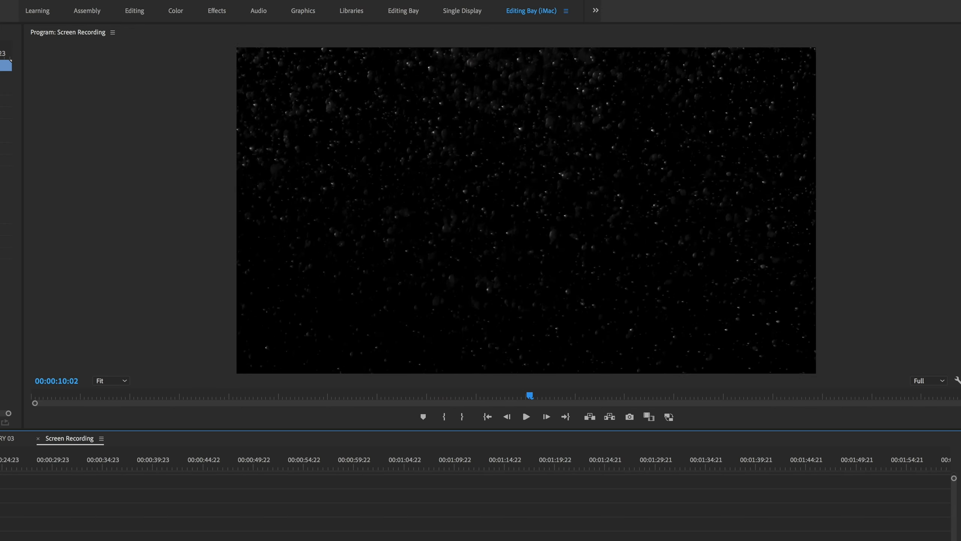
left_click(525, 416)
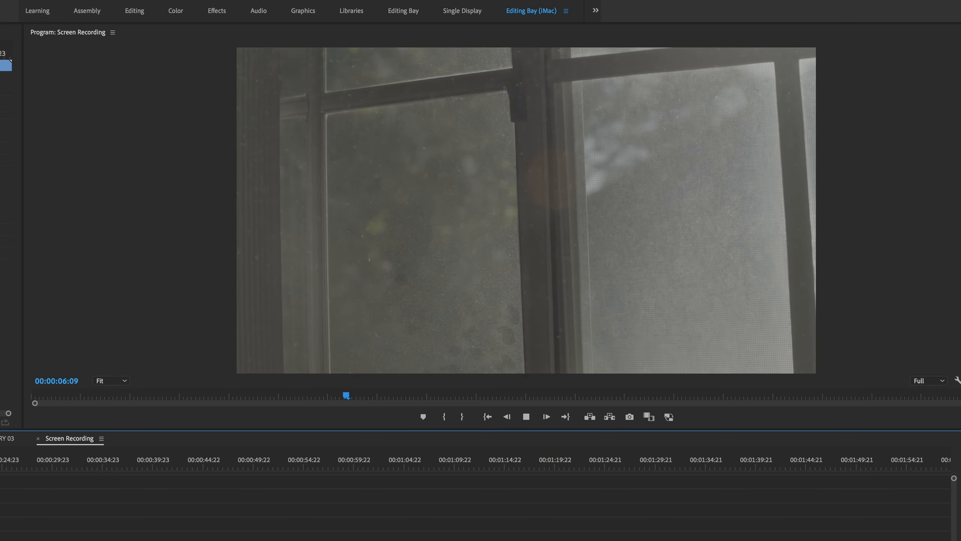
left_click(525, 416)
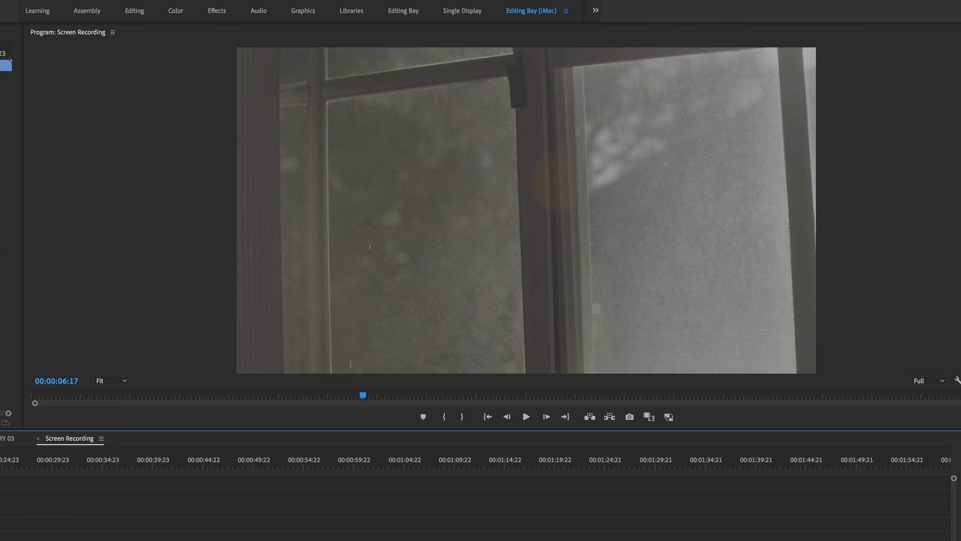
- Play to the barred-window shot and toggle V2 output to compare the Swirly Dust overlay
left_click(525, 418)
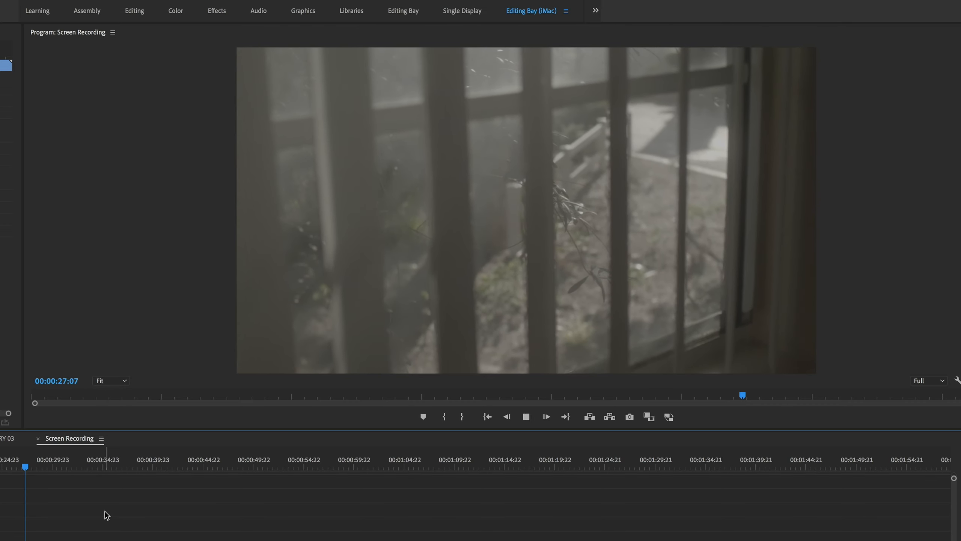
left_click(525, 416)
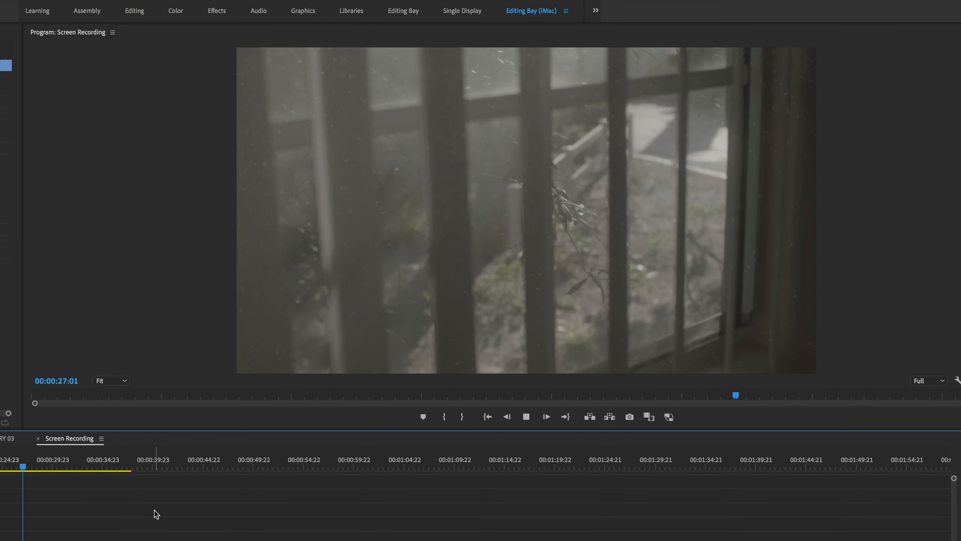
left_click(136, 160)
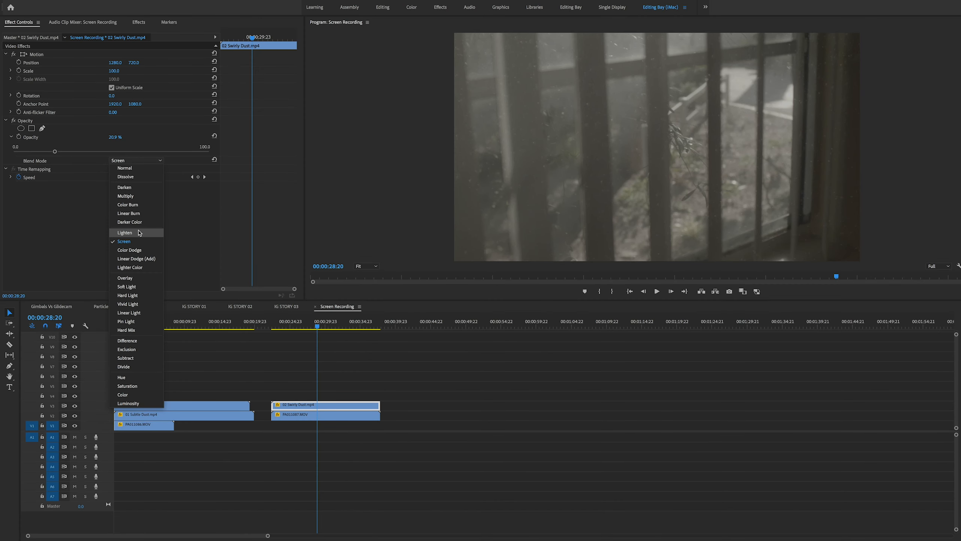
- Set the Swirly Dust clip to Lighten and drag its opacity to about 22%
left_click(124, 233)
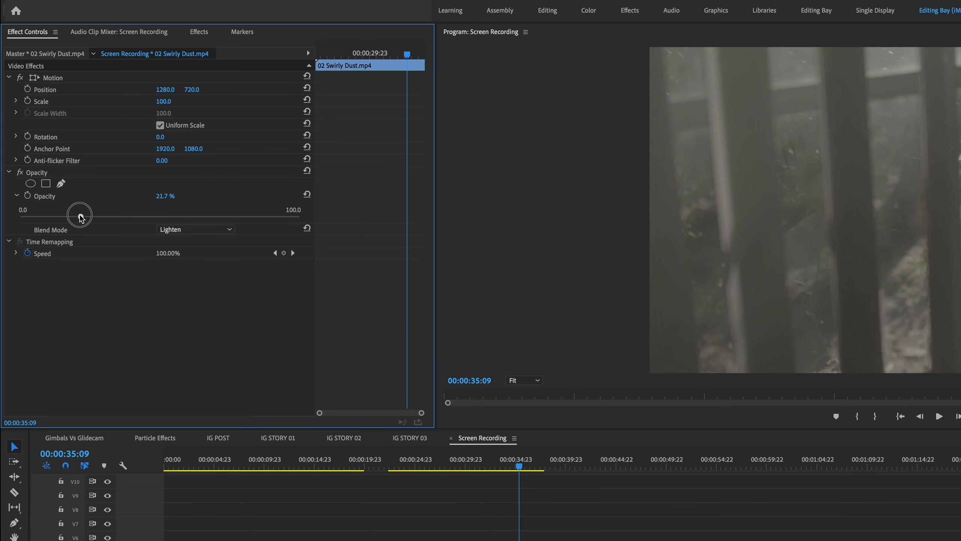
left_click_drag(80, 214, 290, 215)
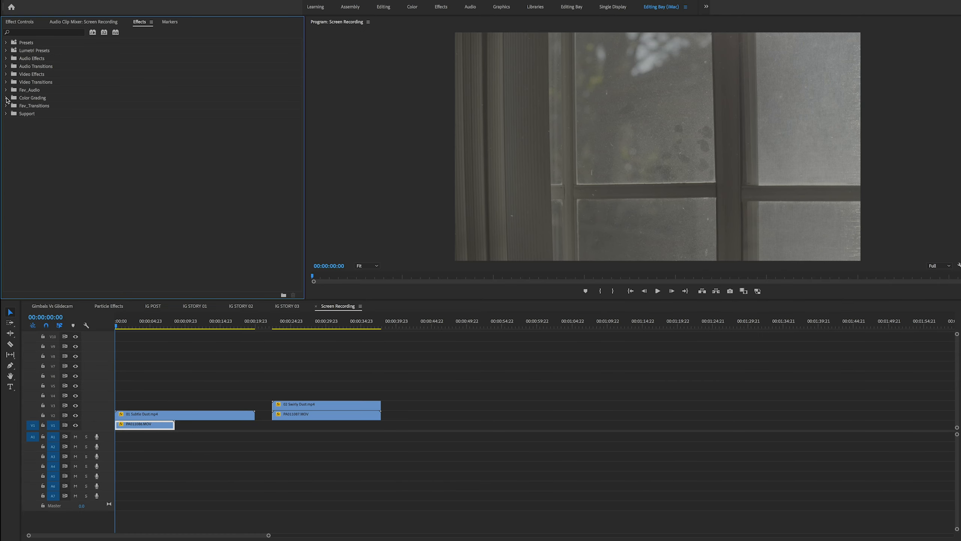
- Build and apply a Magic Bullet look on the window clip at about 59% strength
left_click(6, 99)
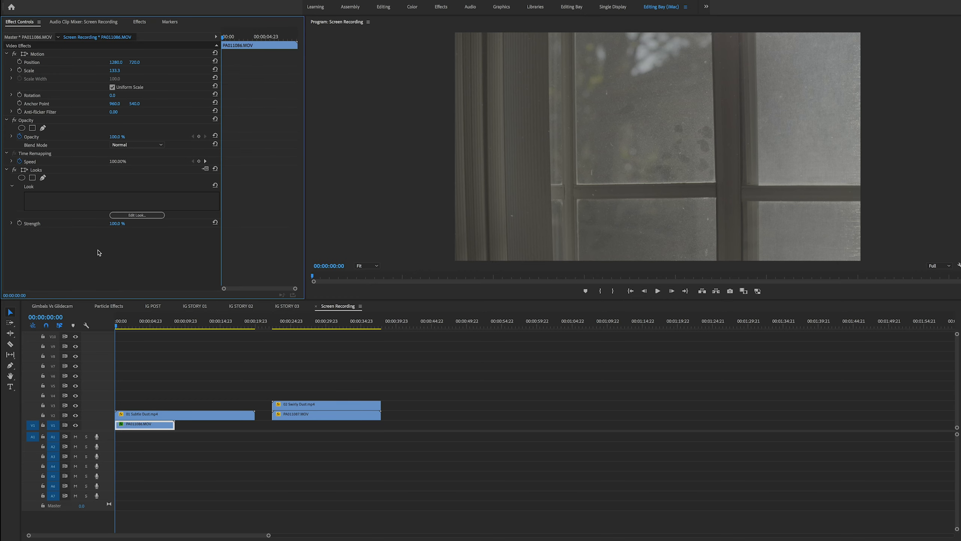
mouse_move(647, 372)
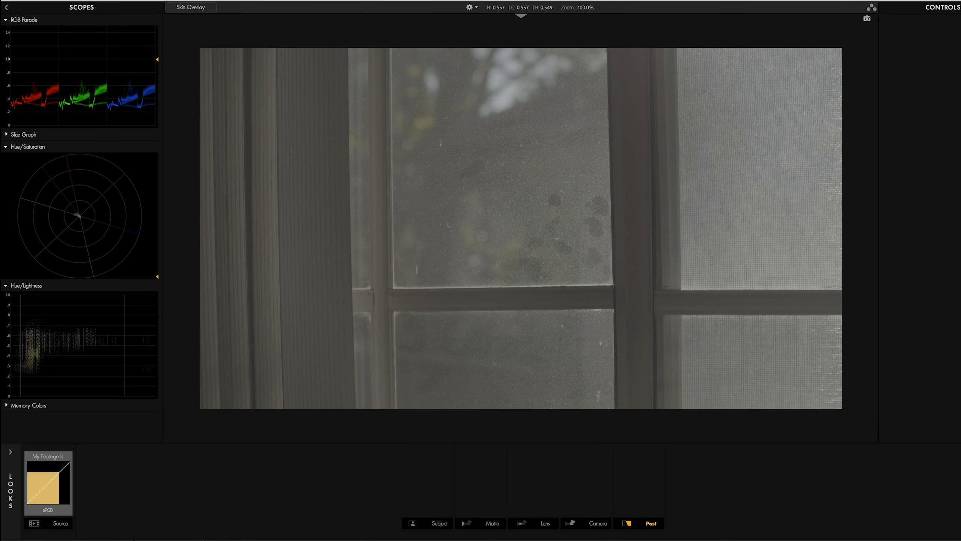
left_click(438, 523)
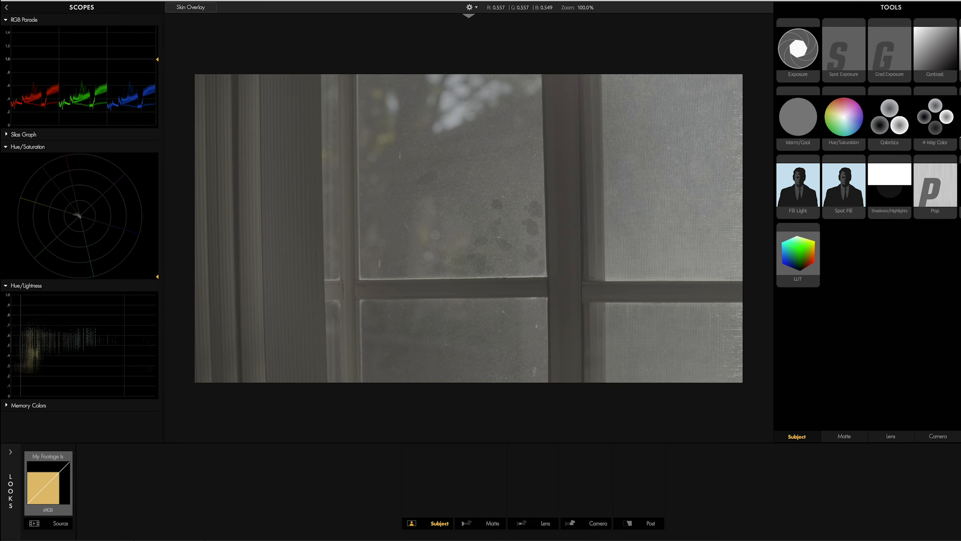
left_click(650, 523)
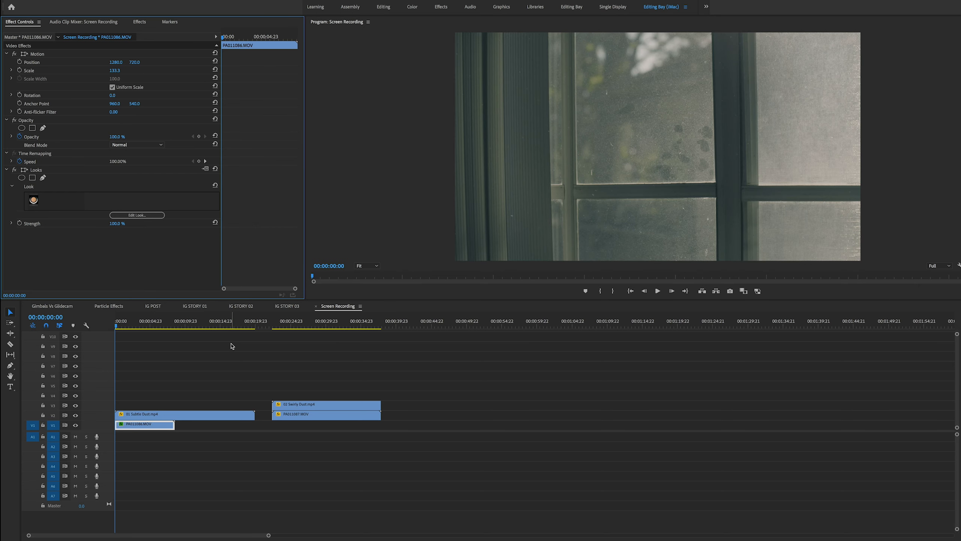
left_click(11, 223)
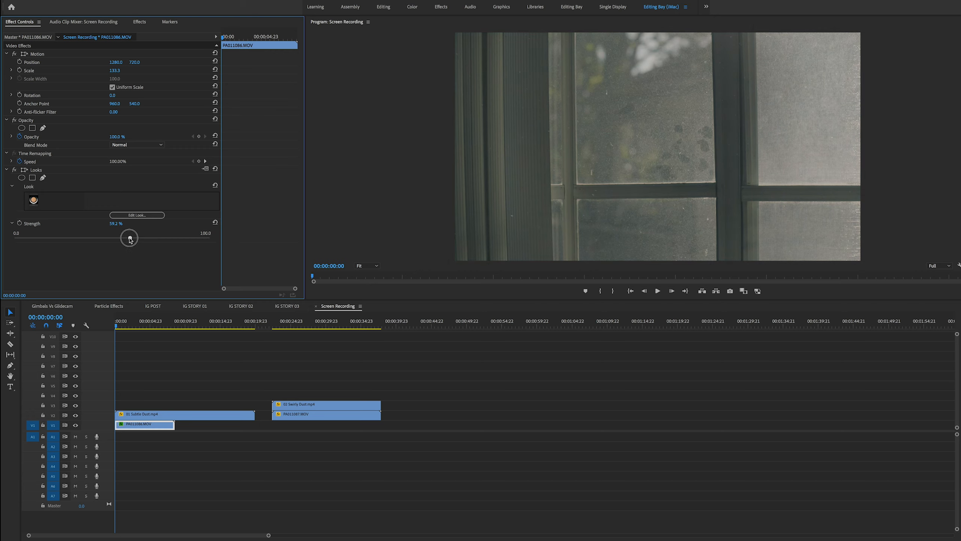
left_click(139, 22)
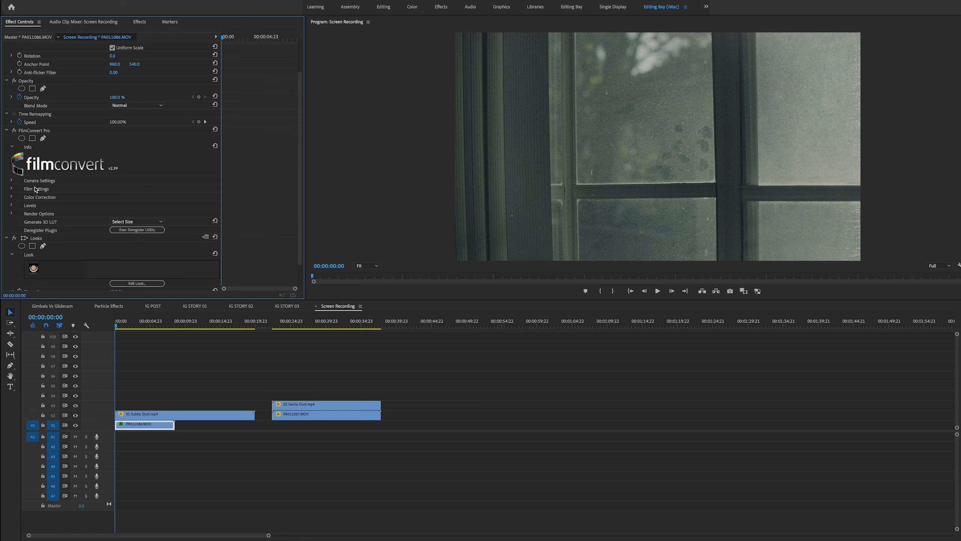
- Set FilmConvert's source camera to Panasonic GH5 with the VLog L profile
left_click(11, 180)
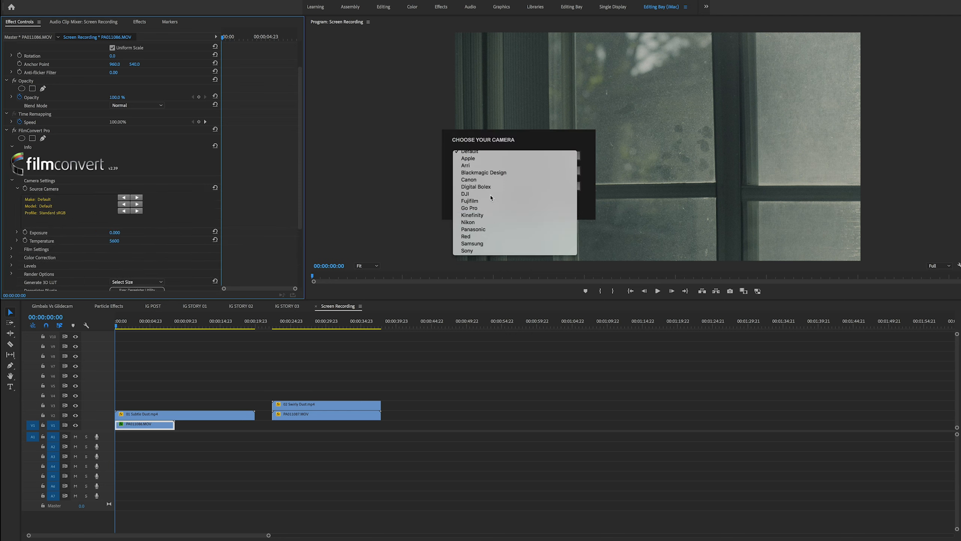
left_click(473, 229)
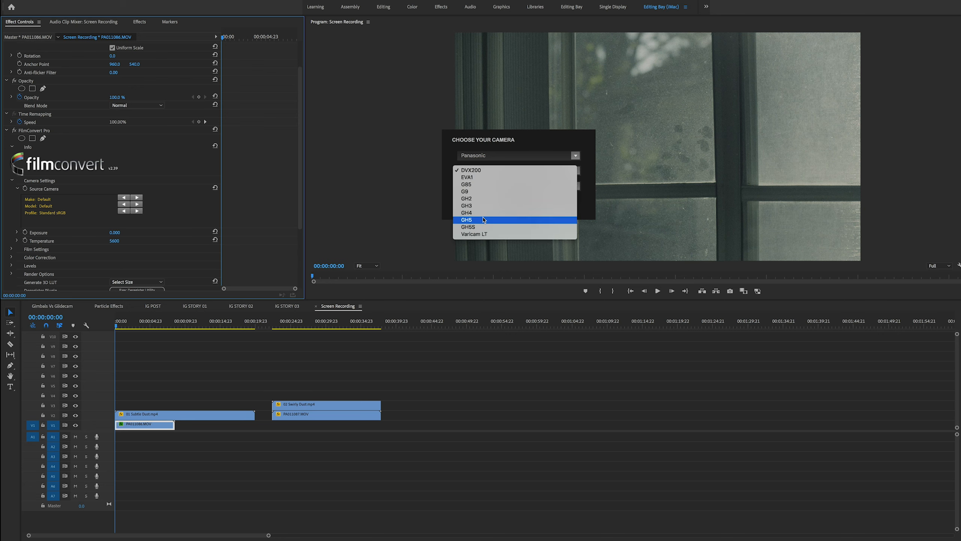
left_click(466, 219)
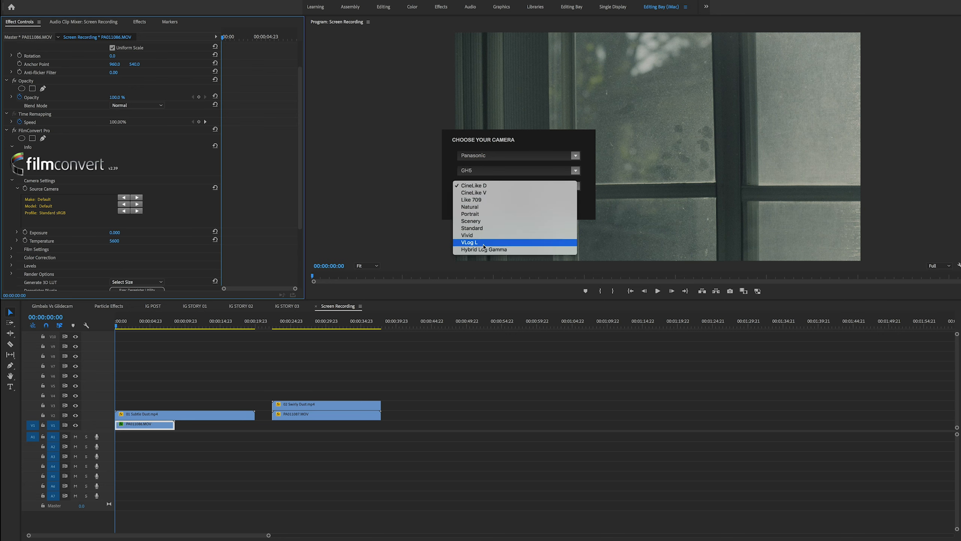
left_click(469, 241)
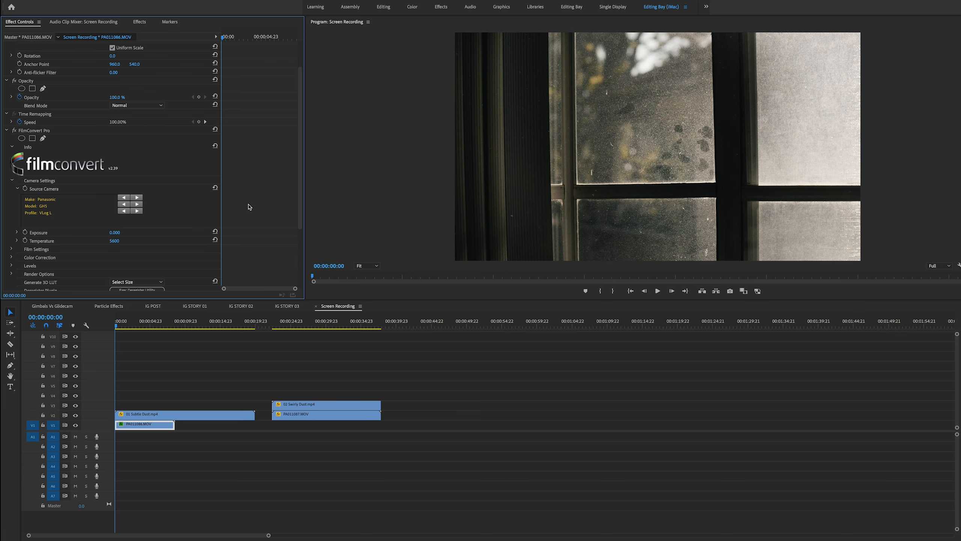
- Try the FJ 8543 VD stock, then set the film stock to KD 5207 Vis3
scroll("down", 3)
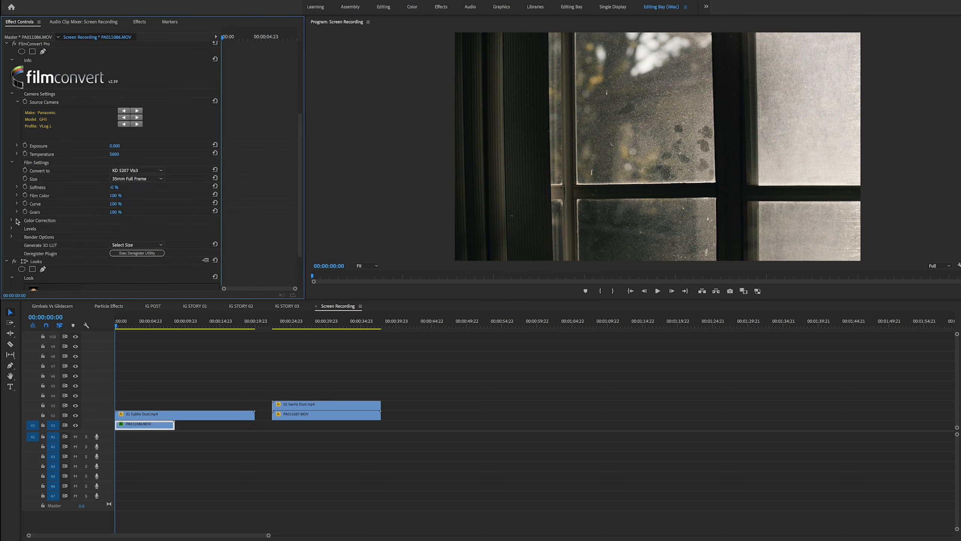
left_click(17, 220)
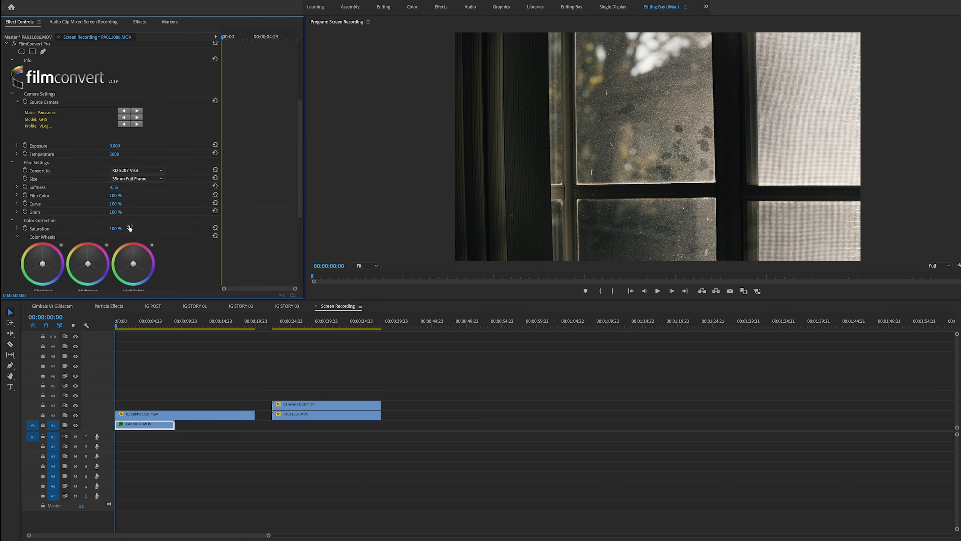
left_click(137, 170)
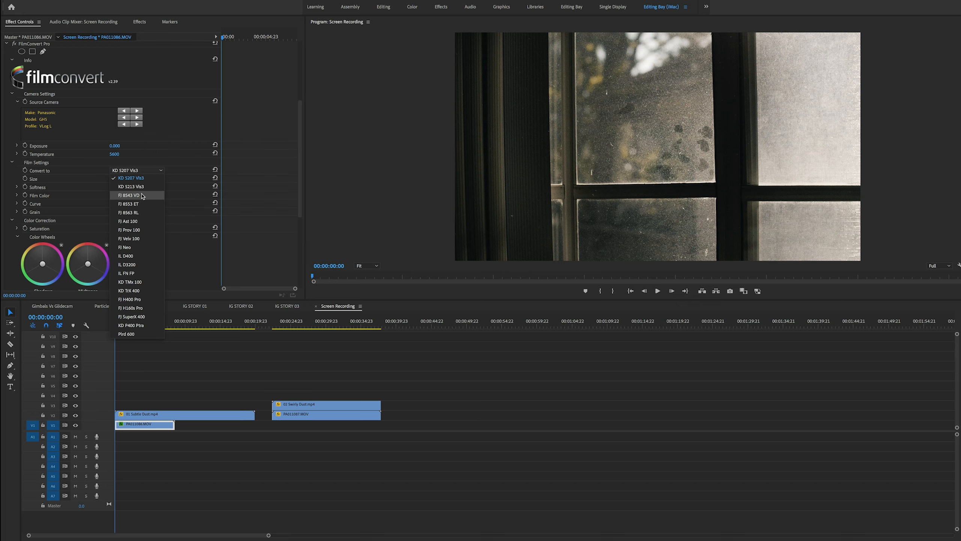
left_click(128, 195)
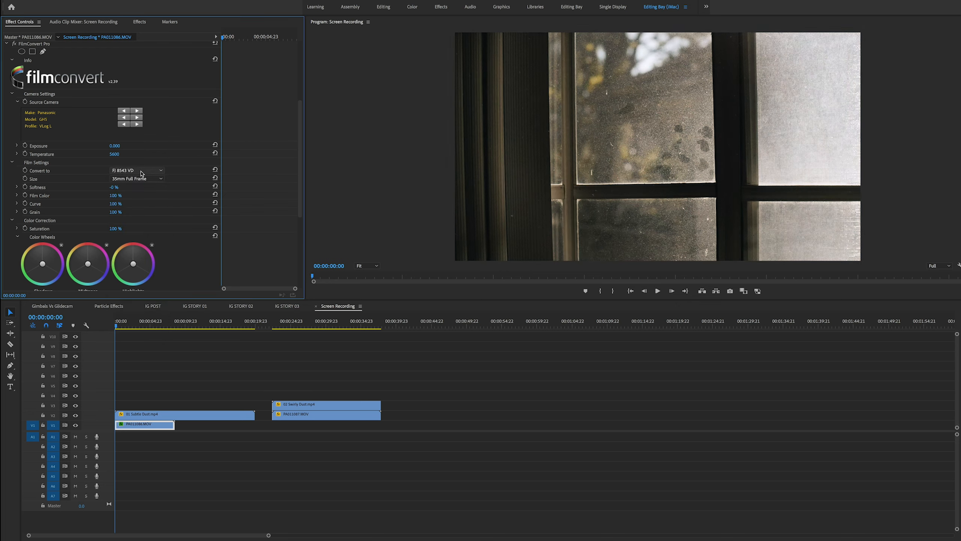
left_click(135, 170)
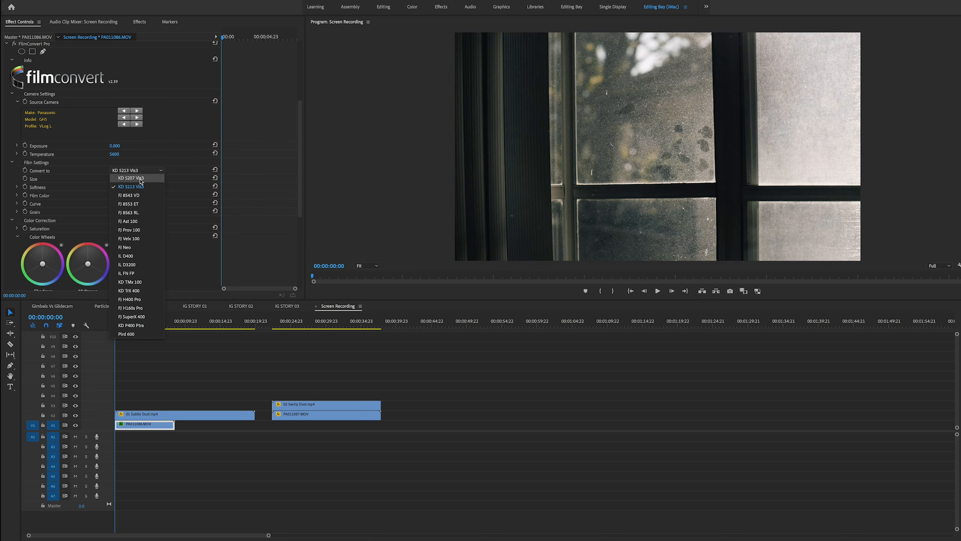
left_click(127, 178)
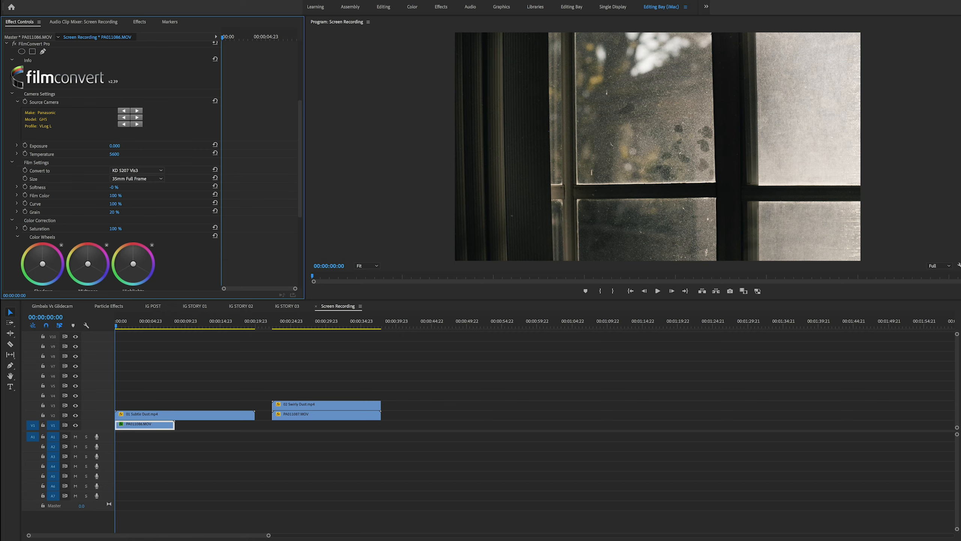
- Lower FilmConvert's Film Color to 58% and Curve to 90%
left_click(16, 195)
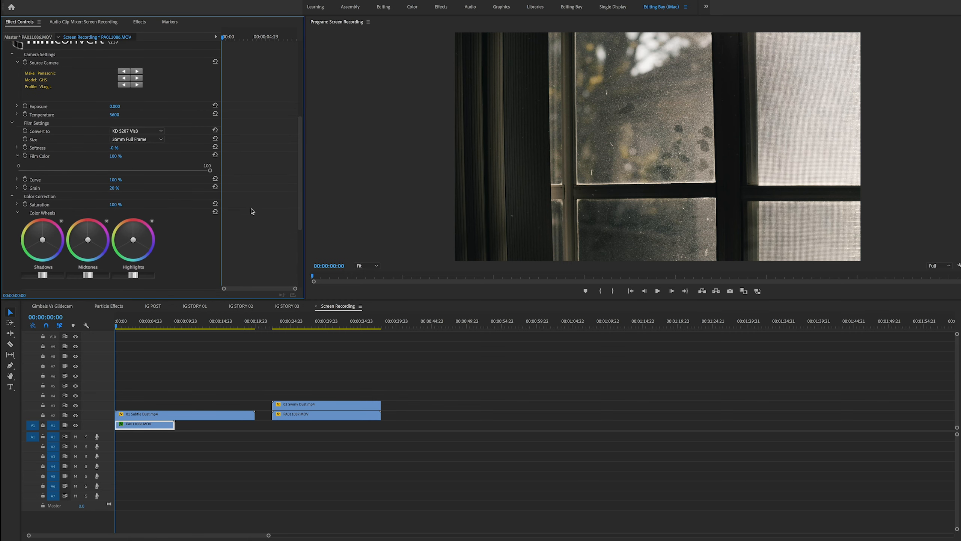
mouse_move(56, 185)
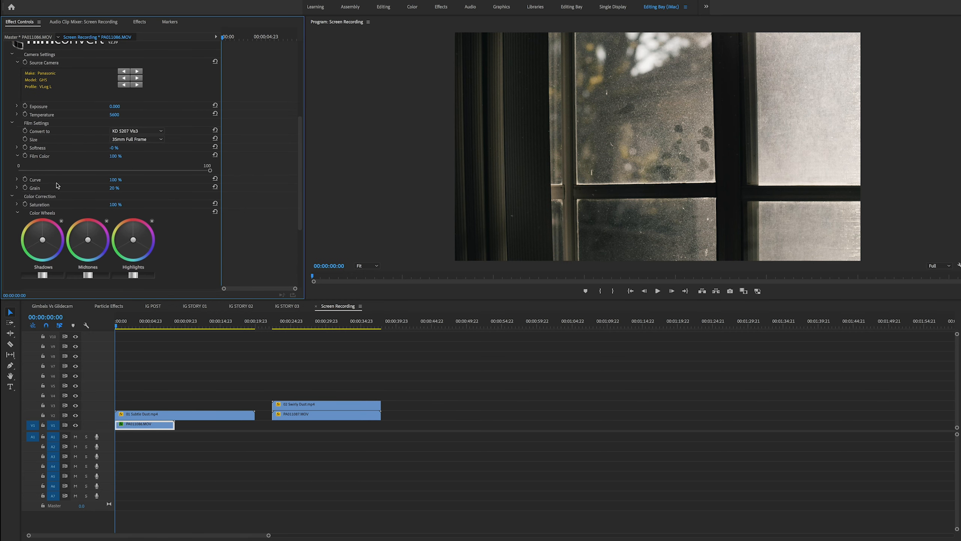
left_click(16, 179)
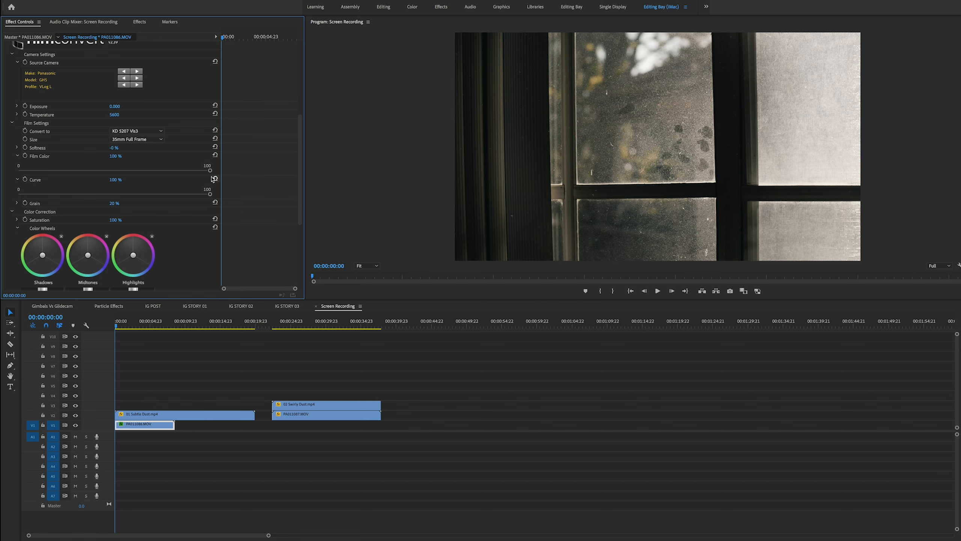
left_click_drag(207, 170, 199, 169)
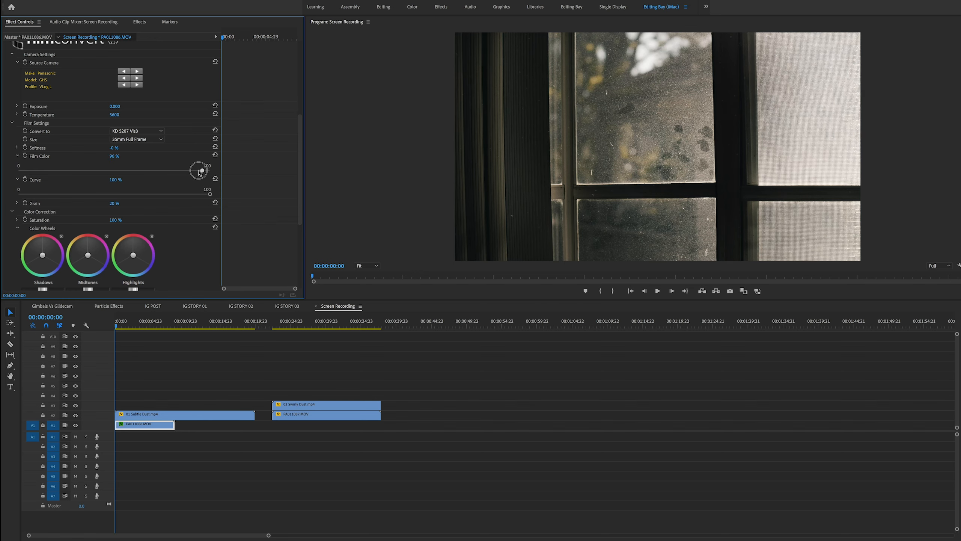
left_click_drag(199, 171, 124, 170)
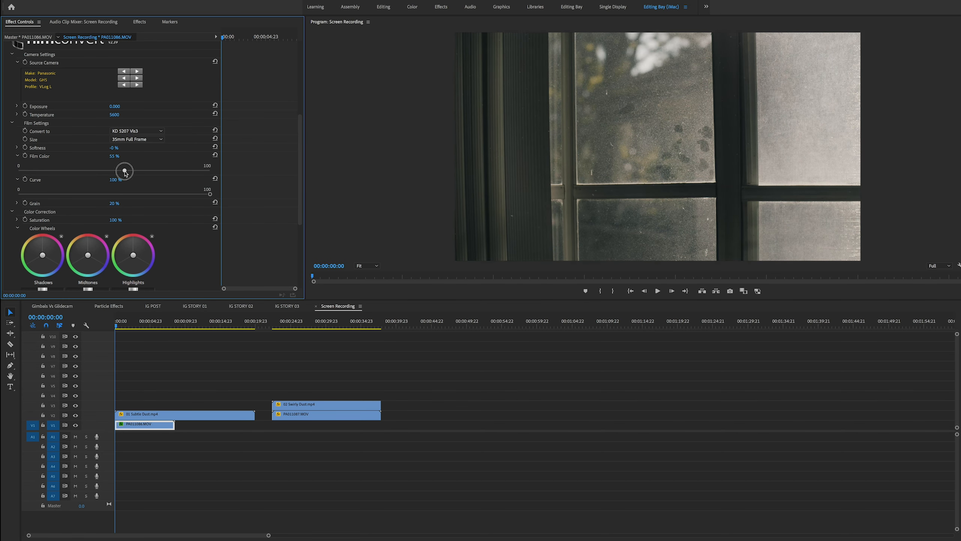
left_click_drag(124, 170, 129, 170)
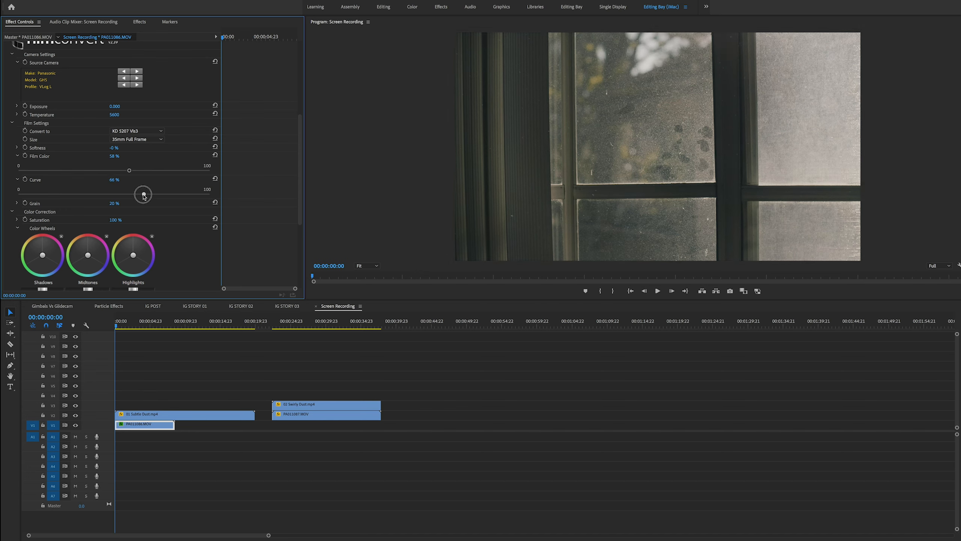
left_click_drag(143, 194, 195, 193)
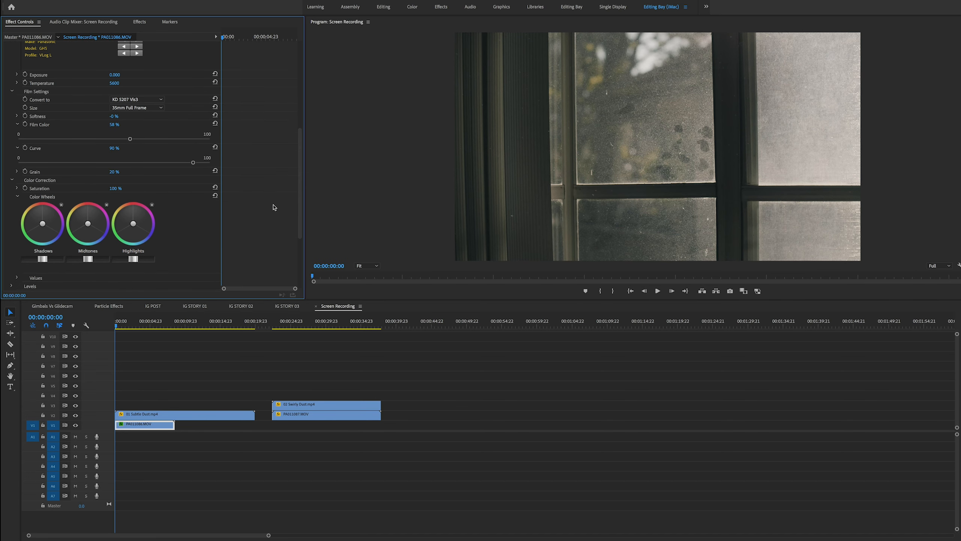
mouse_move(221, 207)
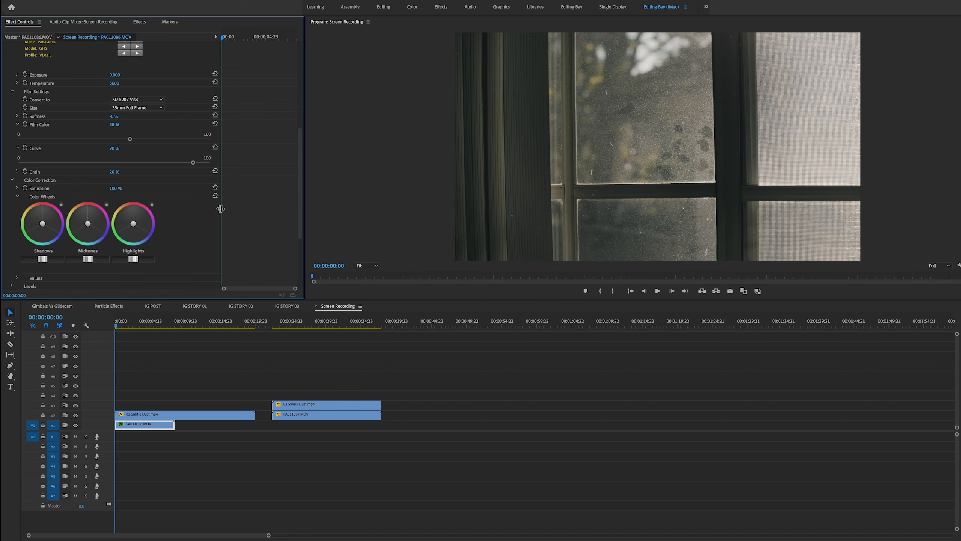
mouse_move(116, 189)
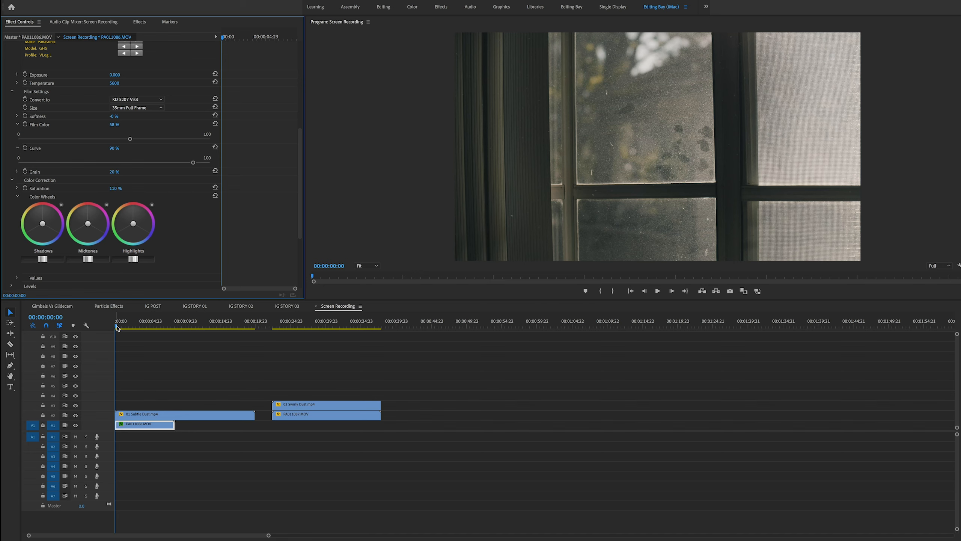
- Play and stop the graded window clip, then switch the grading effects off to compare
left_click(658, 291)
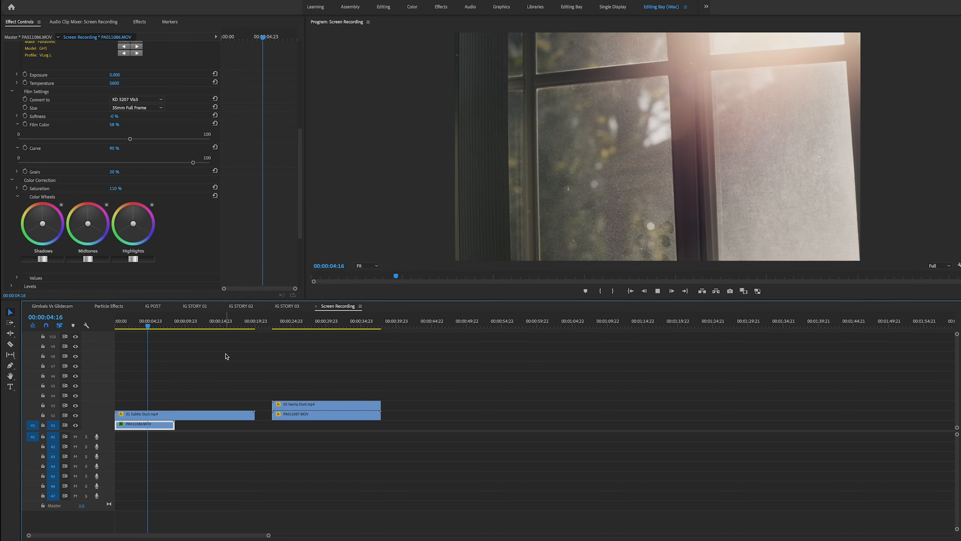
left_click(162, 321)
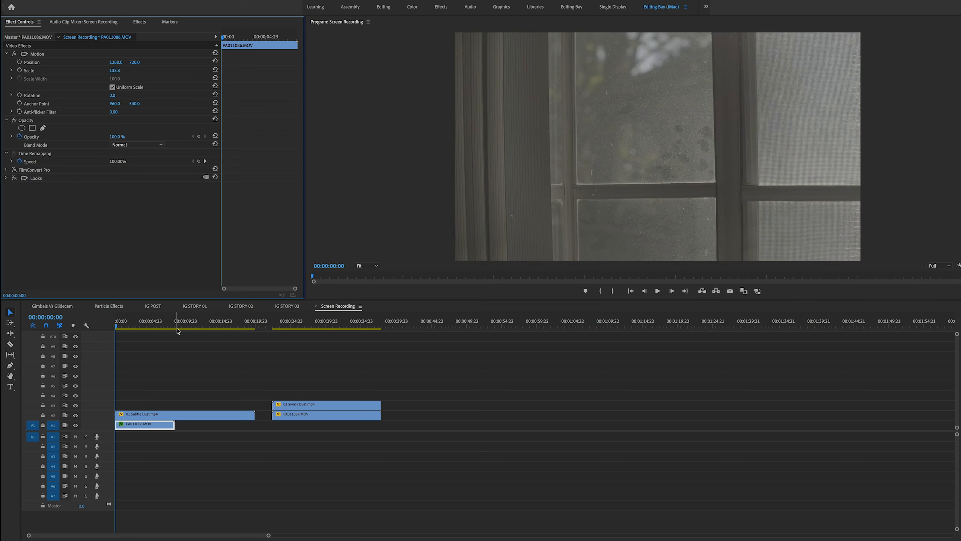
left_click(76, 415)
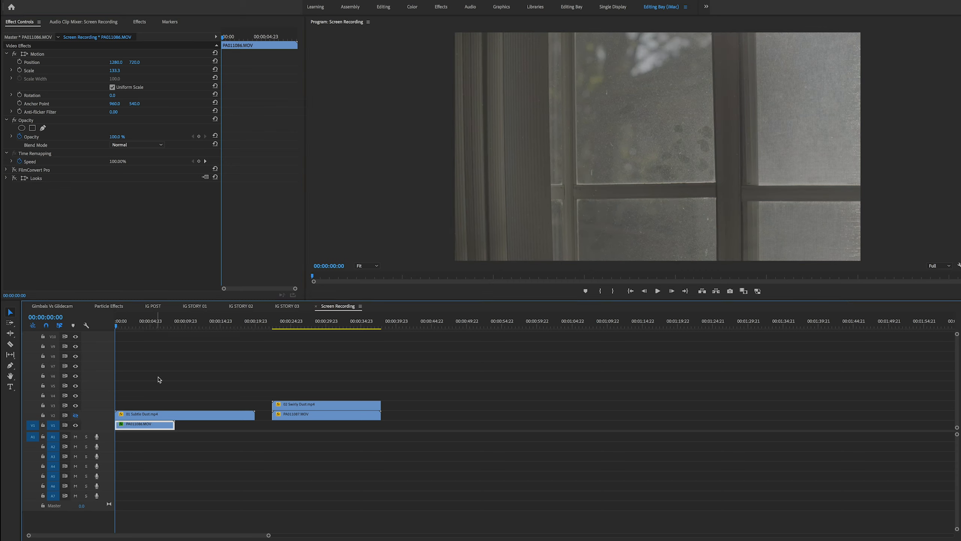